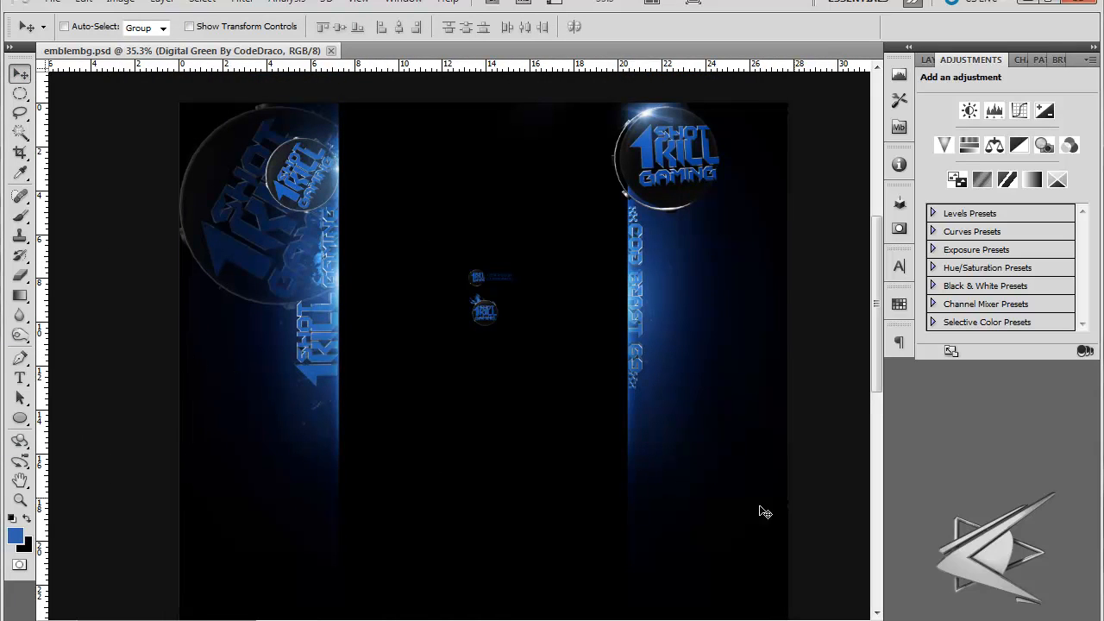
{"action": "mouse_move", "coordinate": [854, 231]}
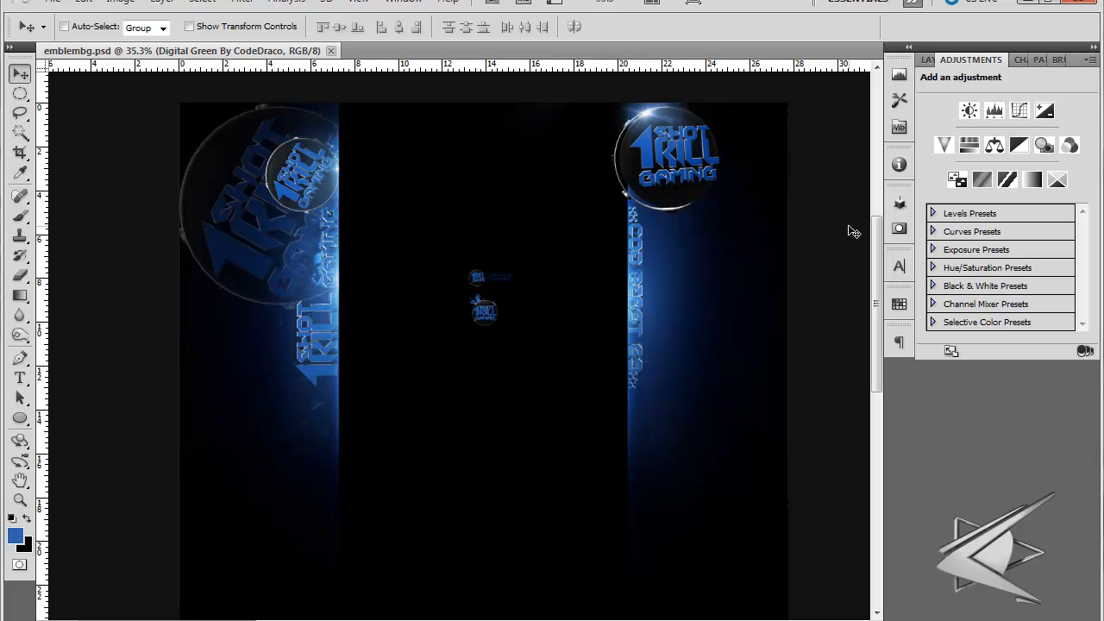
{"action": "mouse_move", "coordinate": [903, 98]}
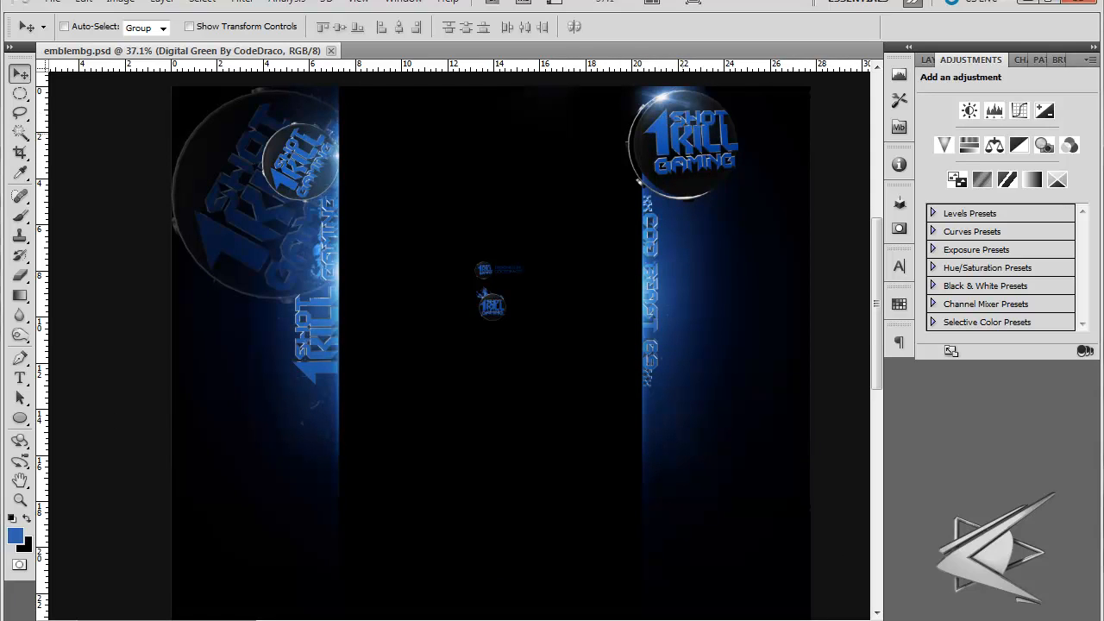
Briefly try the Eraser and return to Move, then preview the image as JPEG in Save for Web
{"action": "left_click", "coordinate": [20, 274]}
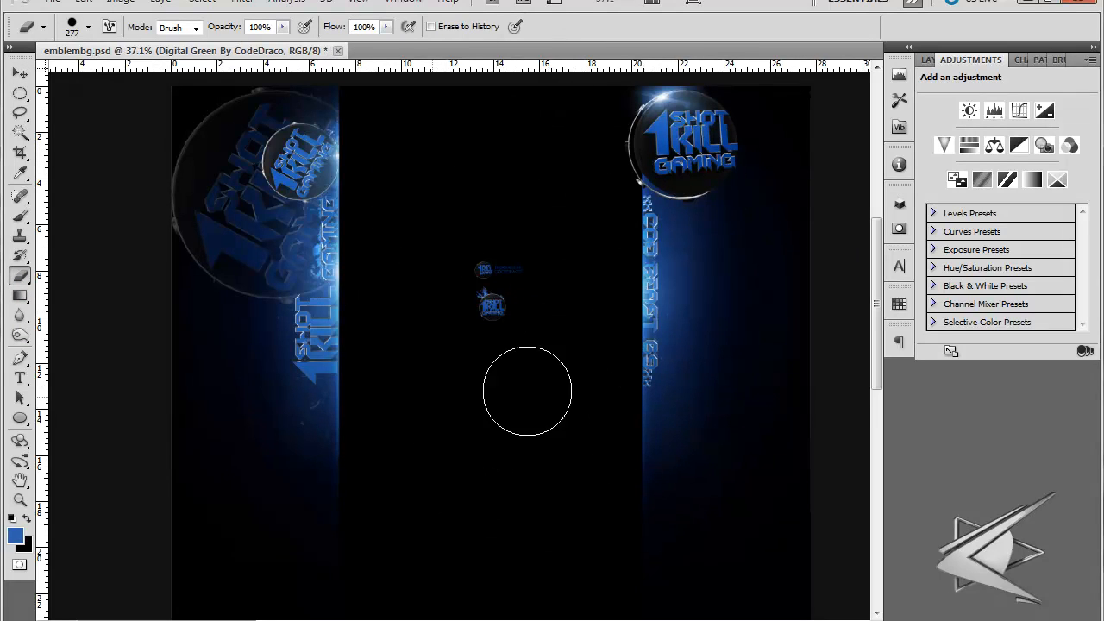
{"action": "left_click", "coordinate": [20, 73]}
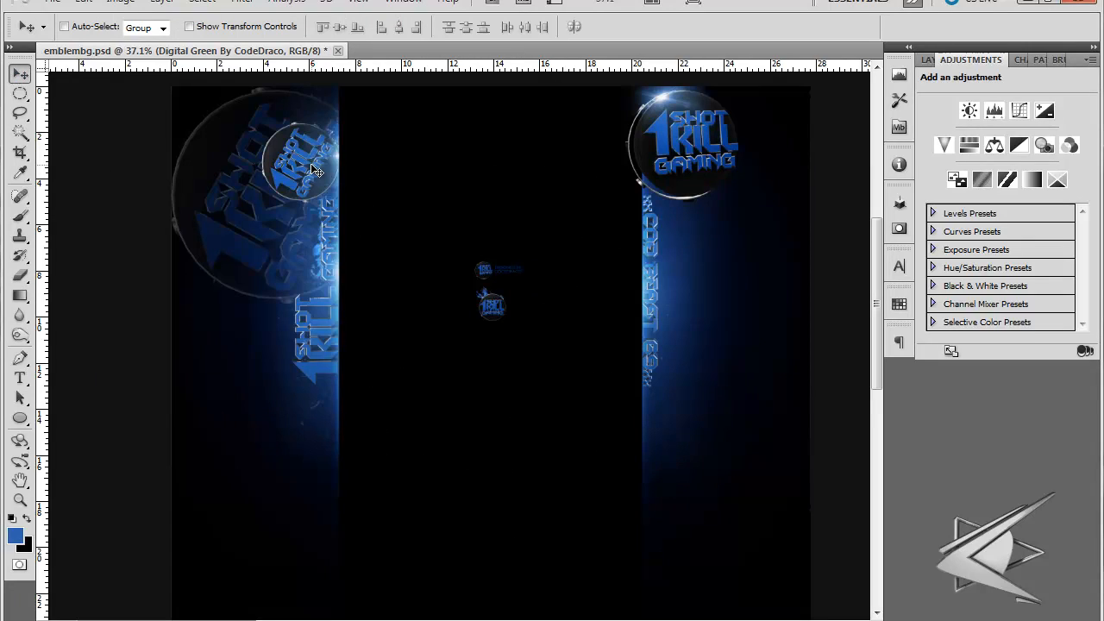
{"action": "mouse_move", "coordinate": [352, 250]}
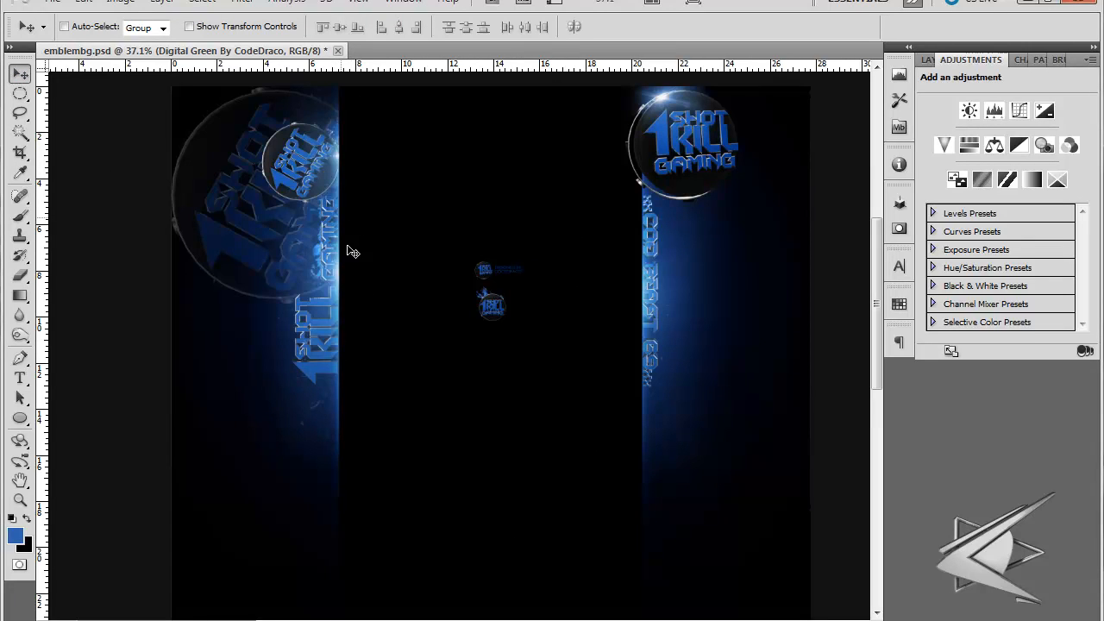
{"action": "mouse_move", "coordinate": [319, 184]}
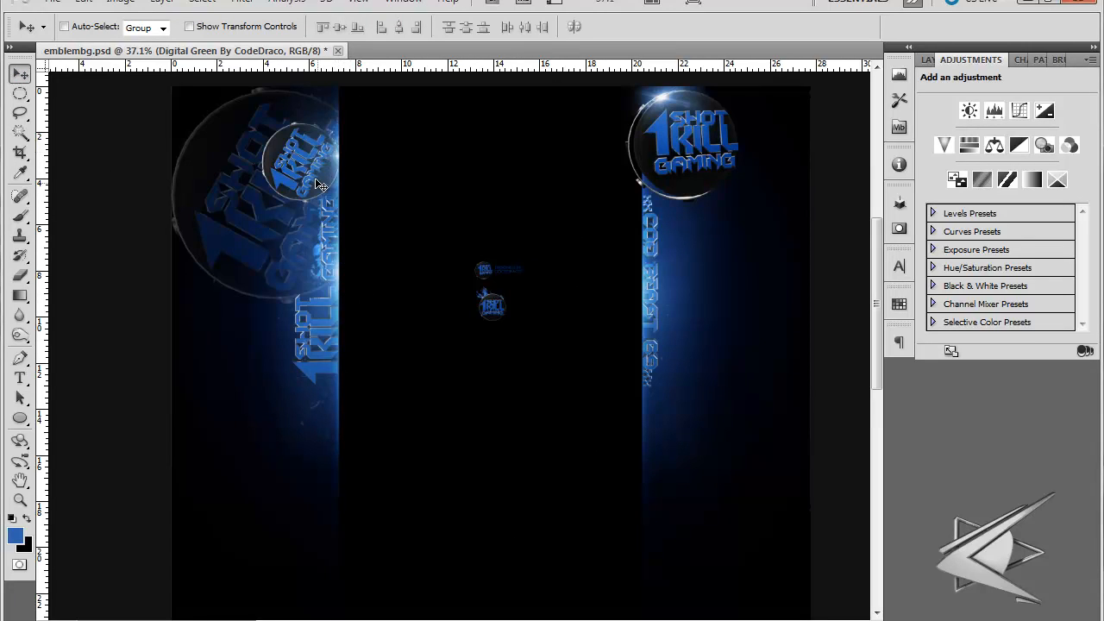
{"action": "mouse_move", "coordinate": [528, 355]}
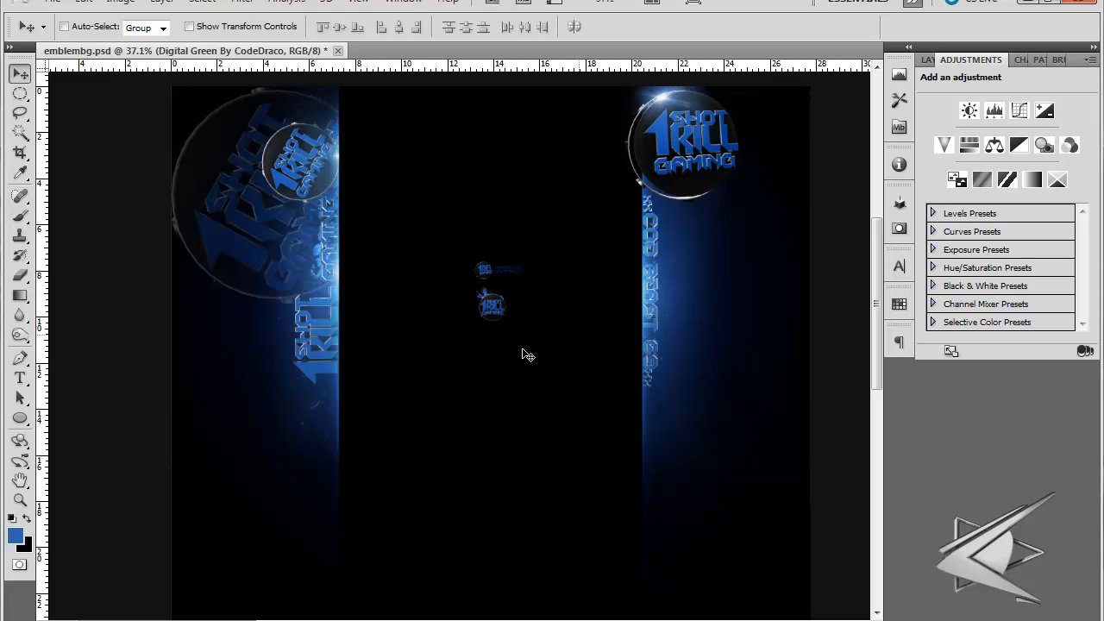
{"action": "mouse_move", "coordinate": [353, 293]}
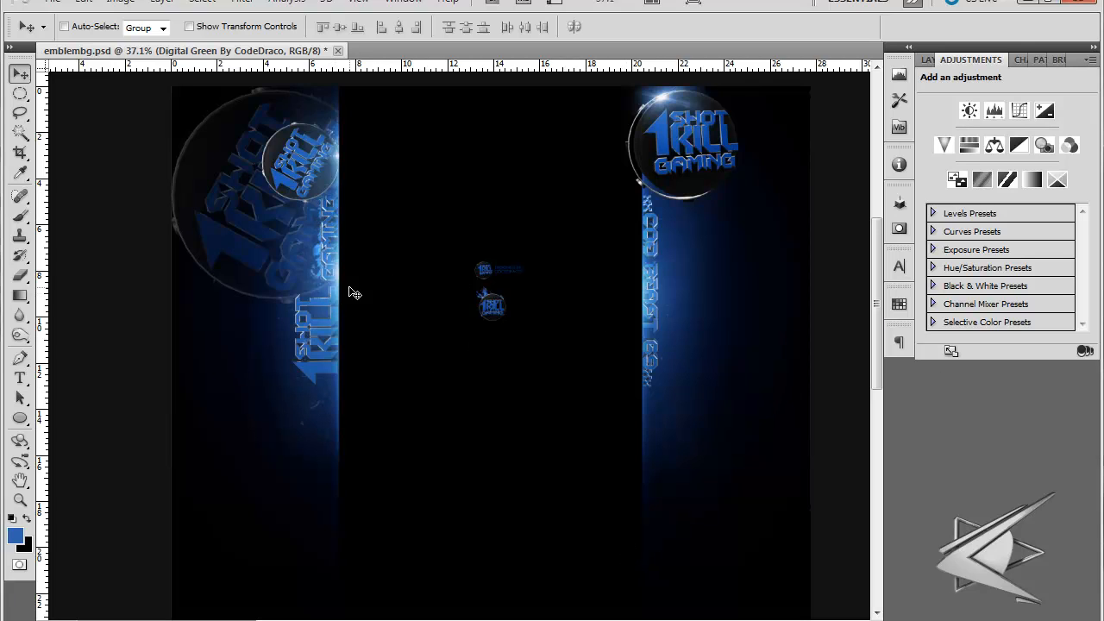
{"action": "mouse_move", "coordinate": [483, 319]}
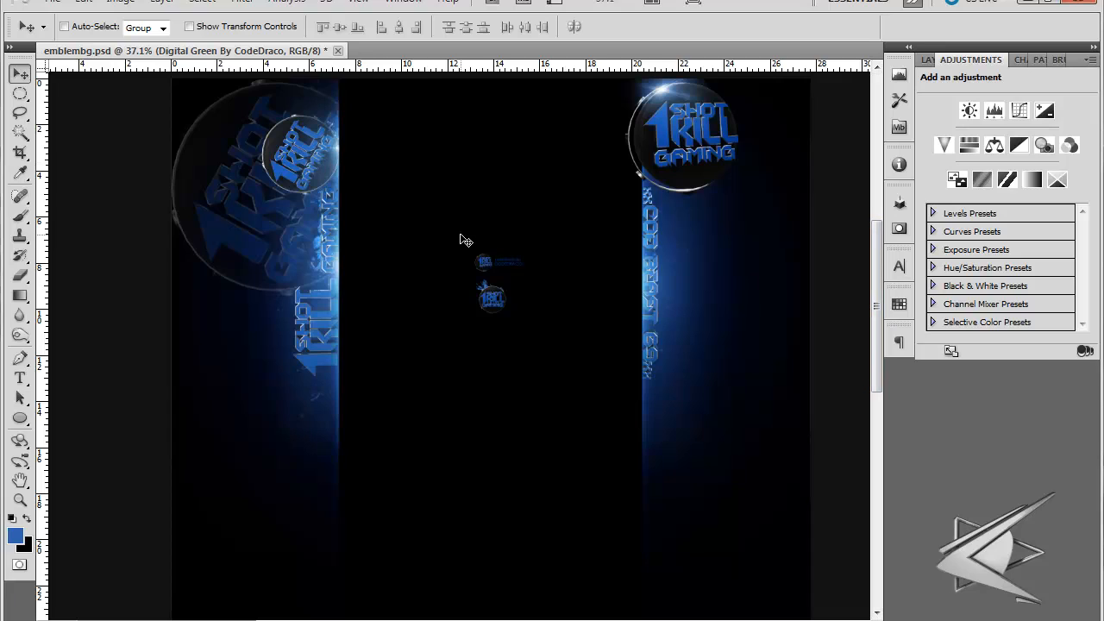
{"action": "mouse_move", "coordinate": [434, 396]}
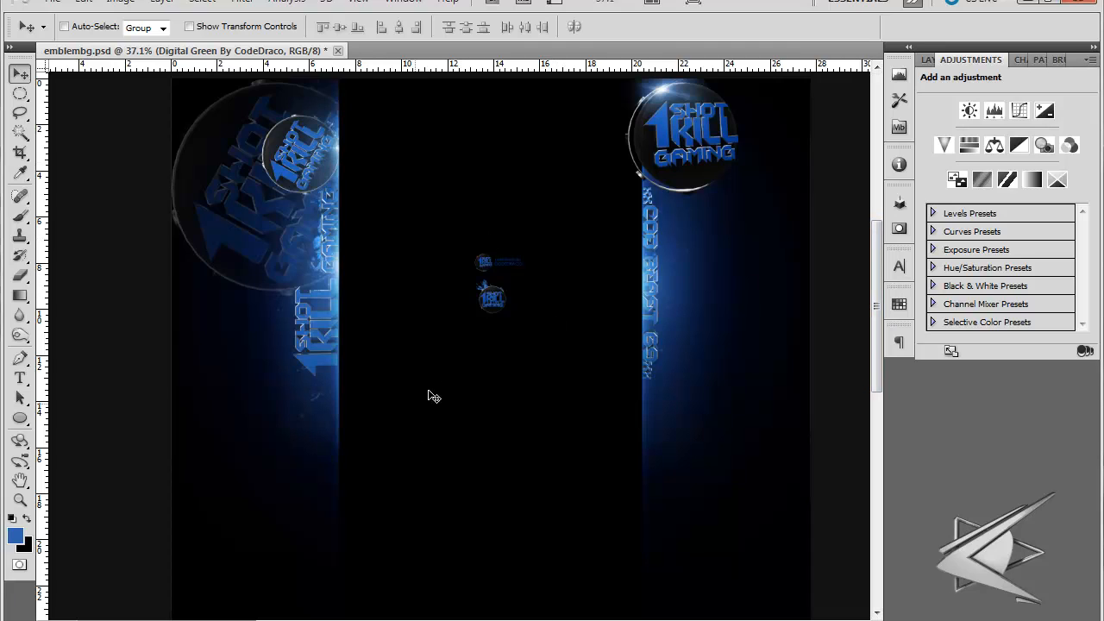
{"action": "mouse_move", "coordinate": [438, 226]}
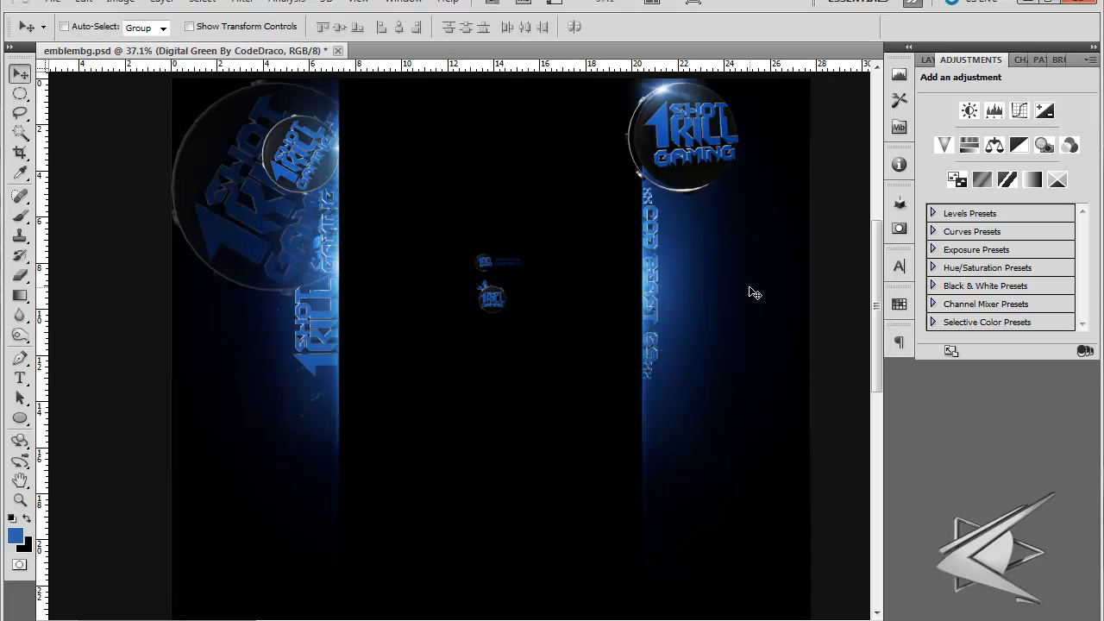
{"action": "mouse_move", "coordinate": [370, 250]}
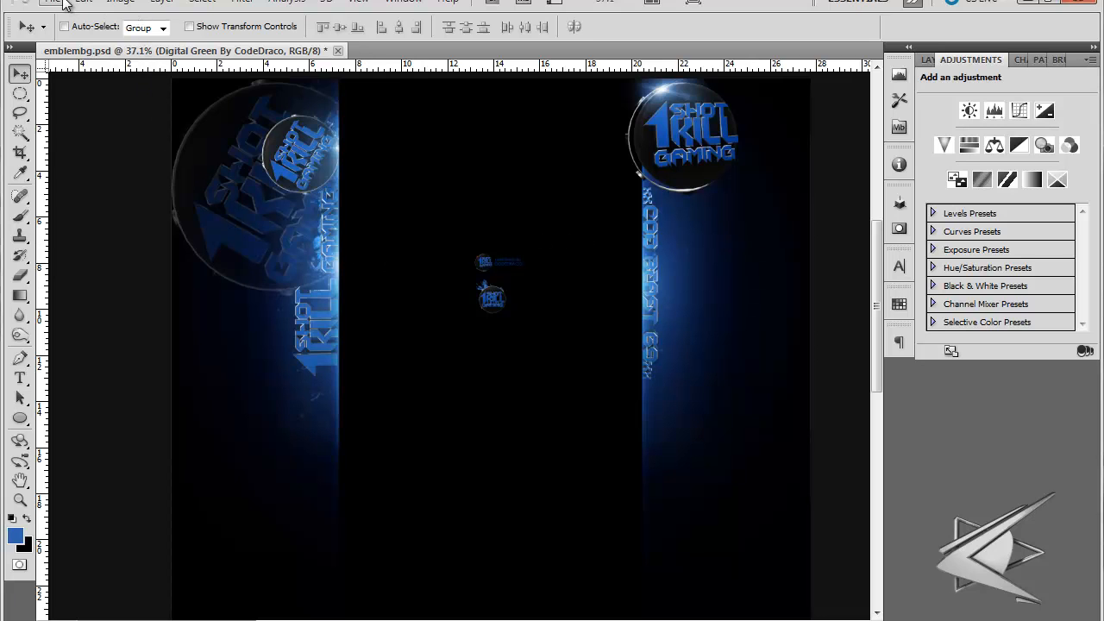
{"action": "left_click", "coordinate": [54, 1]}
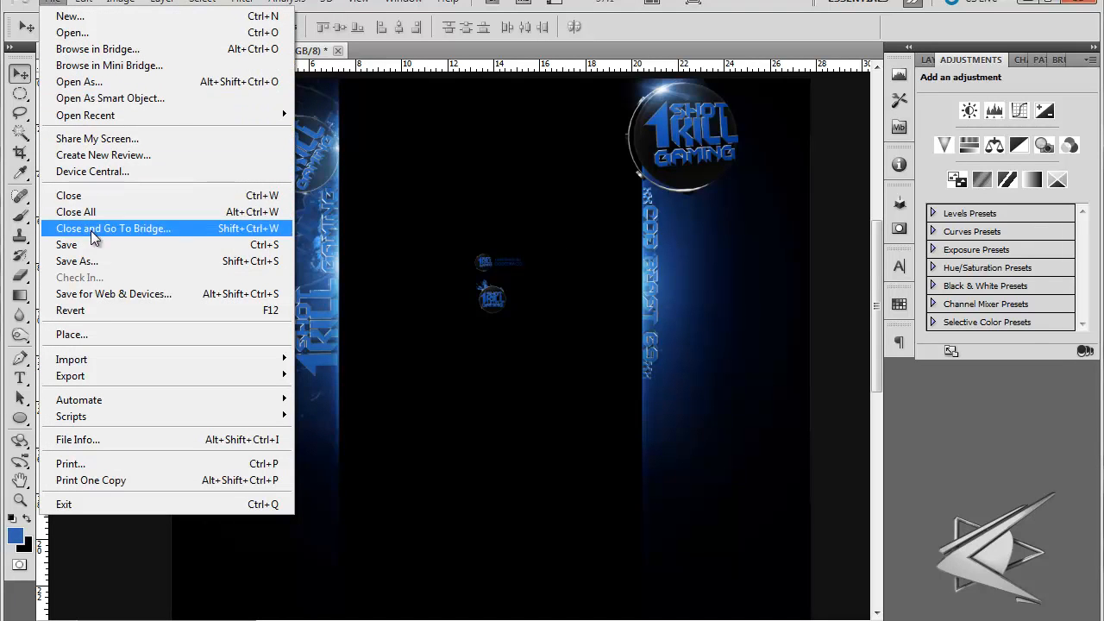
{"action": "left_click", "coordinate": [113, 293]}
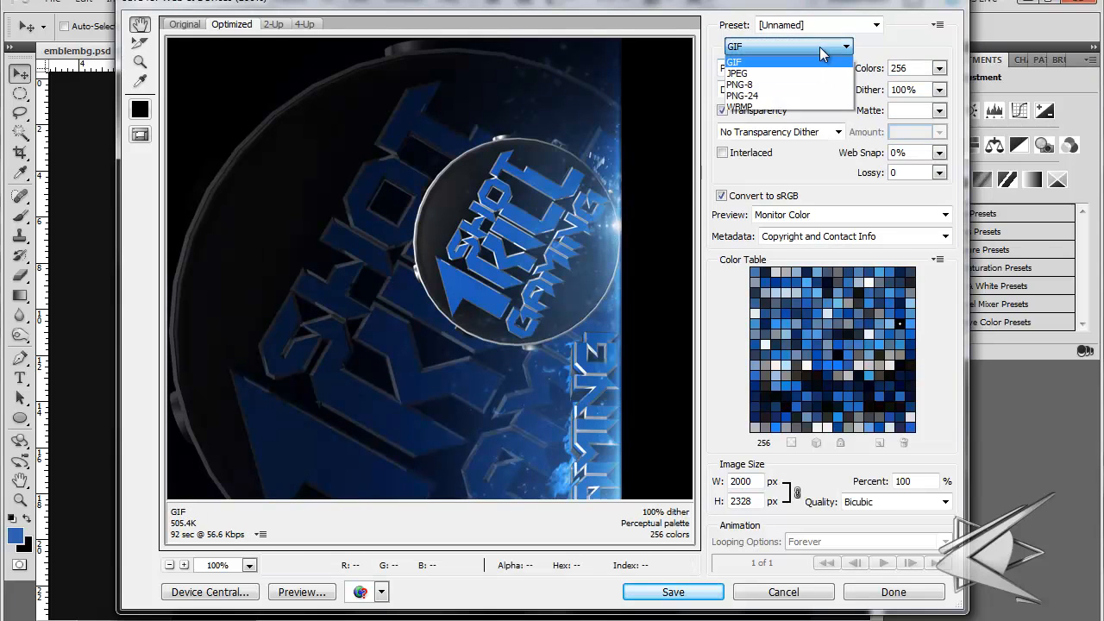
{"action": "left_click", "coordinate": [737, 73]}
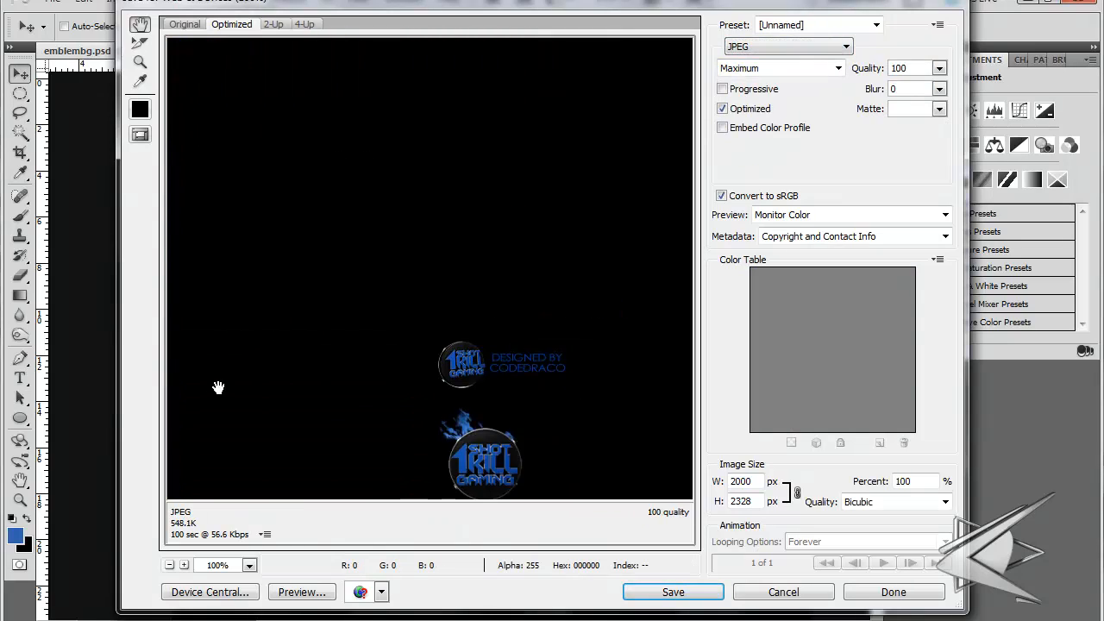
{"action": "left_click_drag", "start_coordinate": [218, 386], "coordinate": [612, 262]}
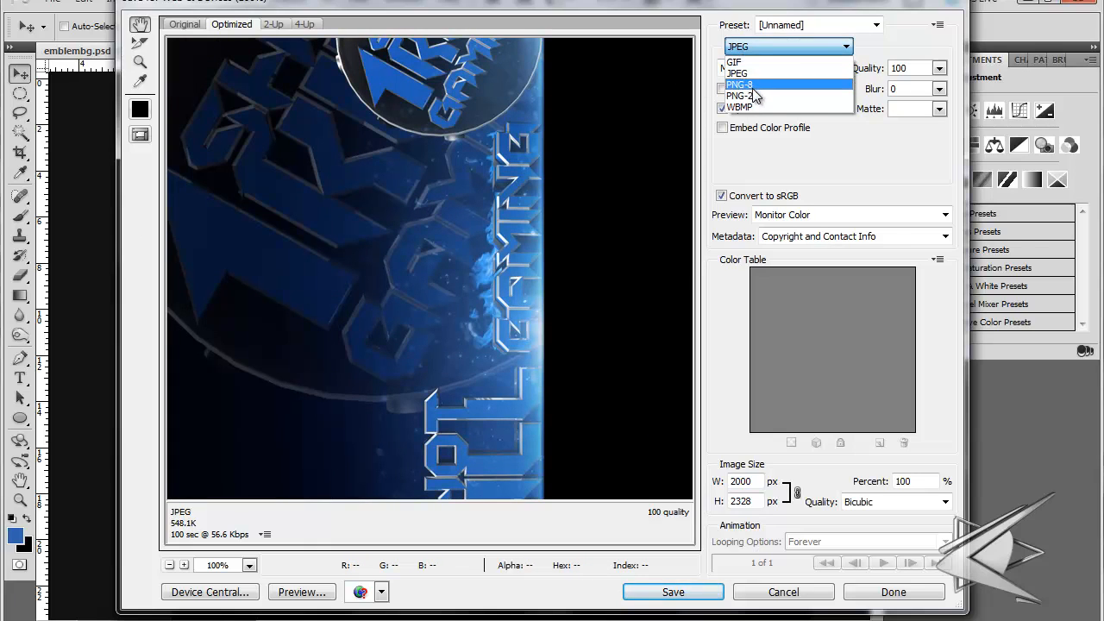
Preview the emblem and vertical text as PNG-24, then cancel Save for Web without saving
{"action": "left_click", "coordinate": [743, 85]}
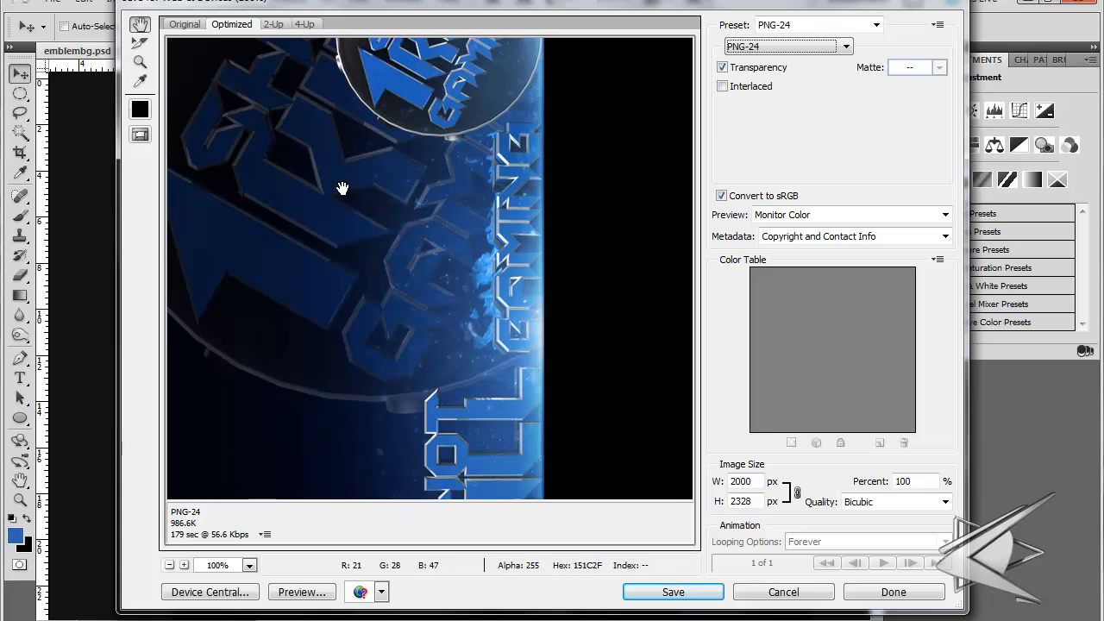
{"action": "left_click_drag", "start_coordinate": [342, 188], "coordinate": [345, 232]}
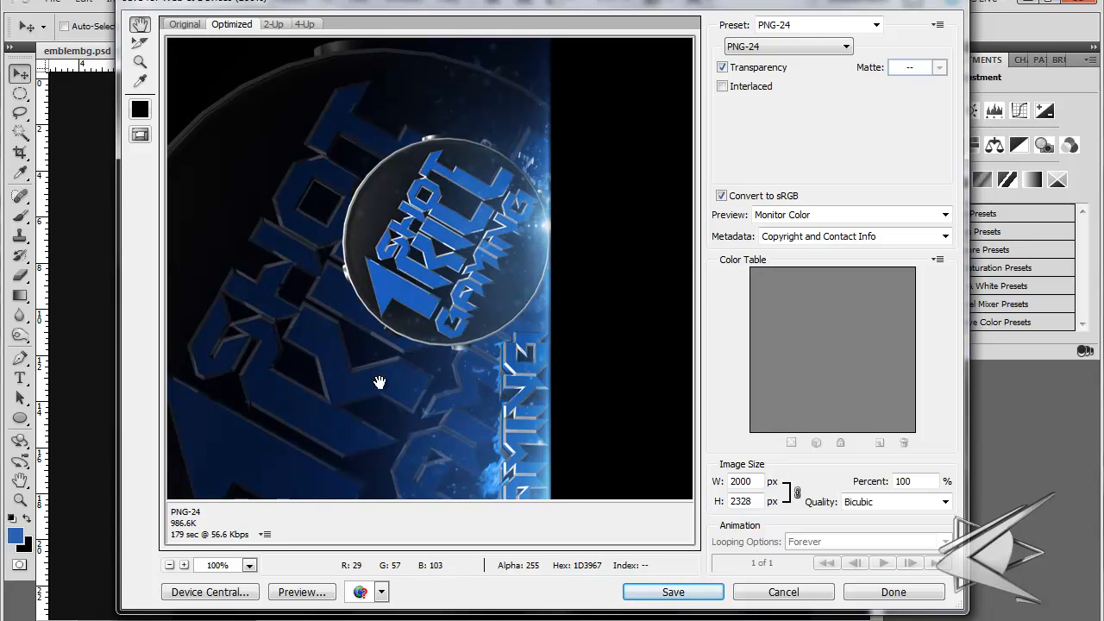
{"action": "mouse_move", "coordinate": [543, 231]}
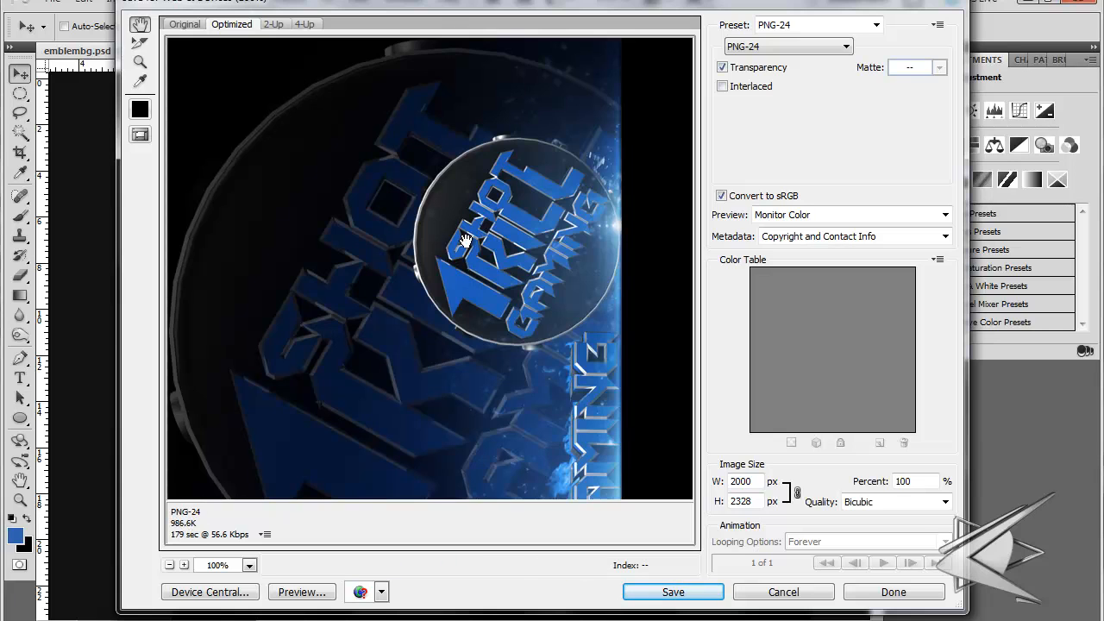
{"action": "left_click_drag", "start_coordinate": [466, 242], "coordinate": [471, 340]}
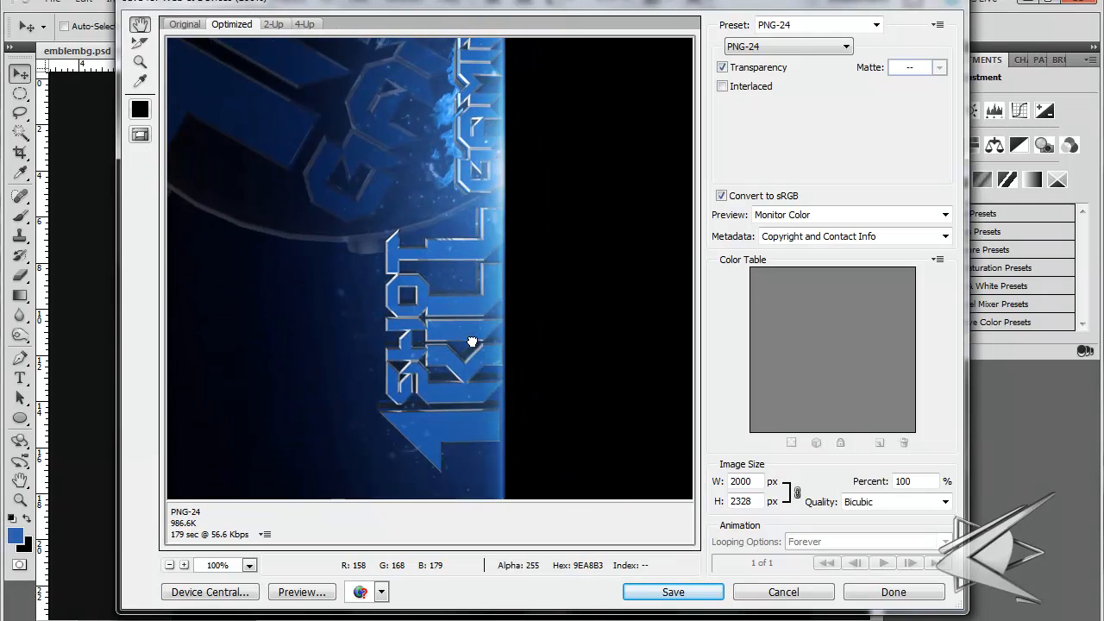
{"action": "left_click_drag", "start_coordinate": [472, 342], "coordinate": [461, 294]}
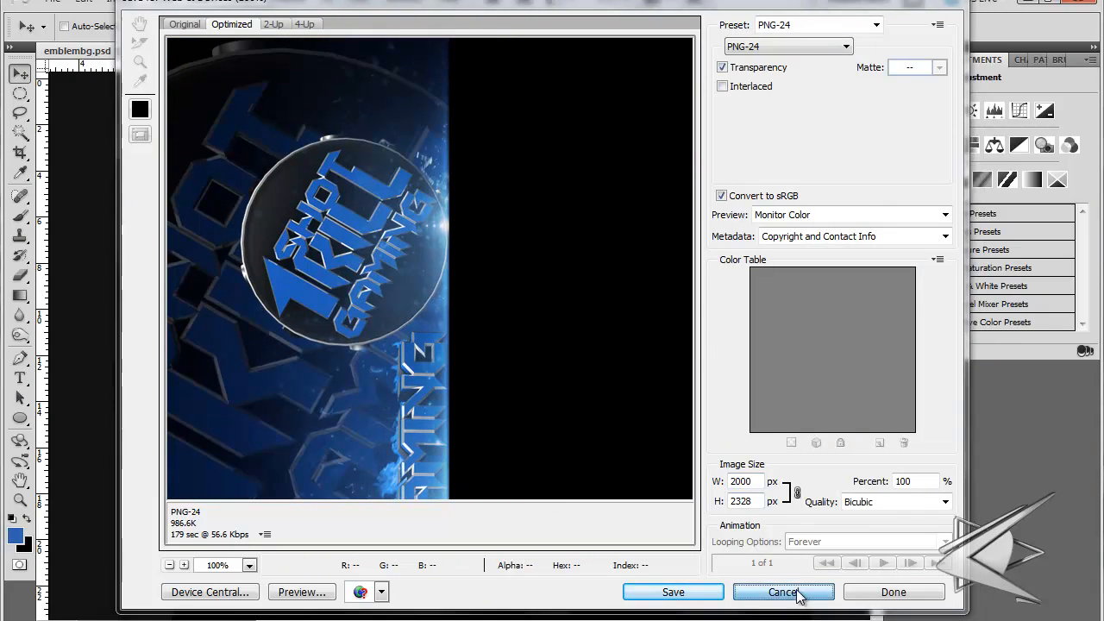
{"action": "left_click", "coordinate": [782, 591]}
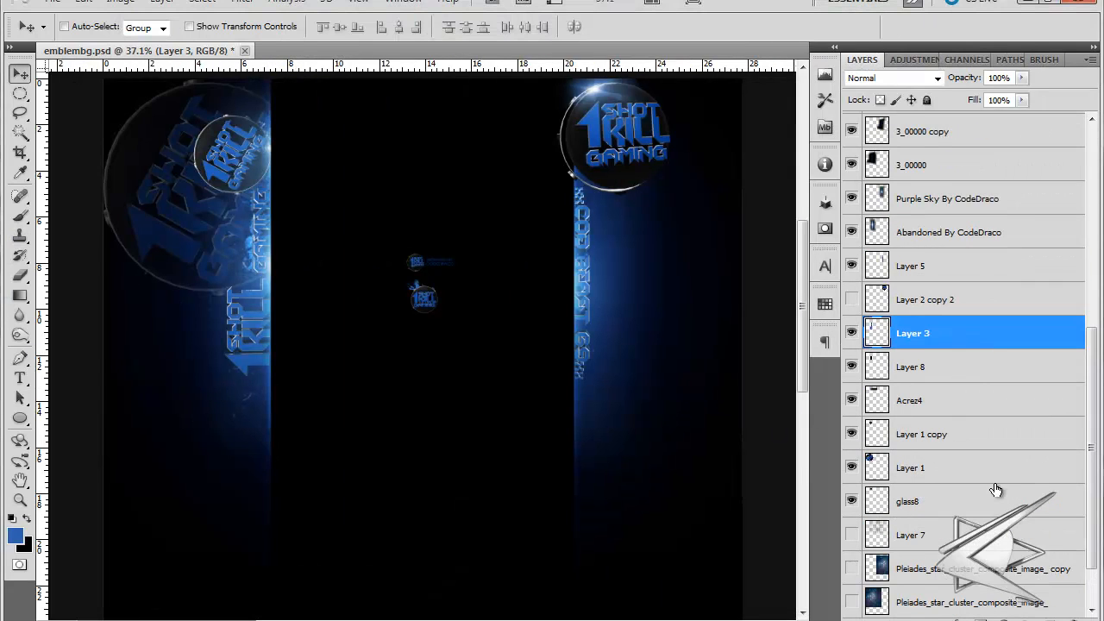
Turn on visibility for Layer 7 and Layer 2 copy 2 in the Layers panel
{"action": "scroll", "scroll_direction": "down", "scroll_amount": 3}
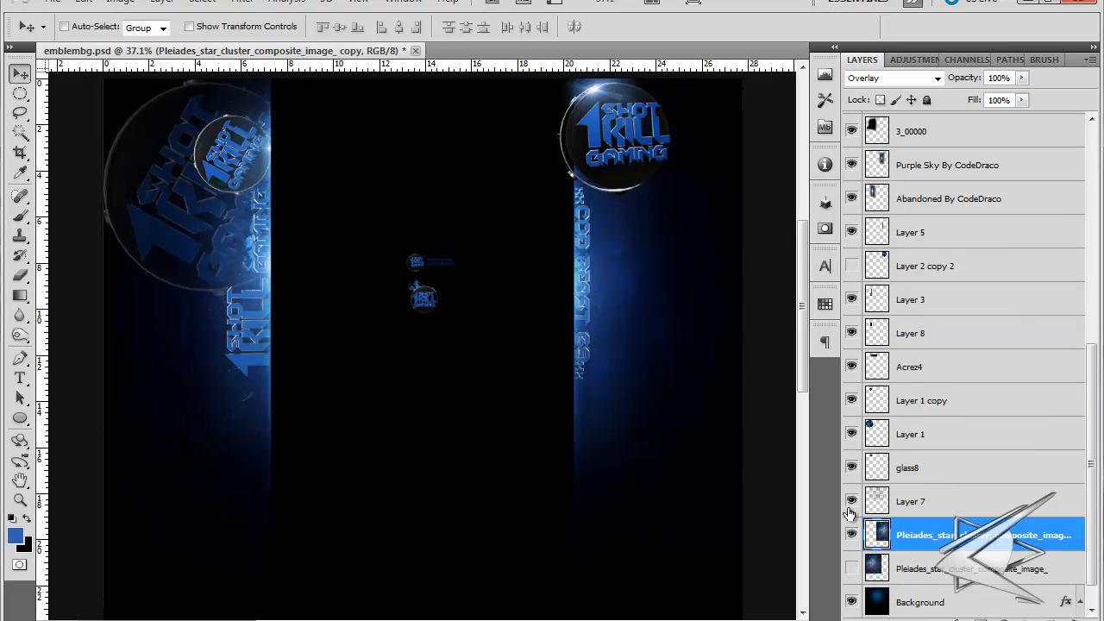
{"action": "left_click", "coordinate": [890, 78]}
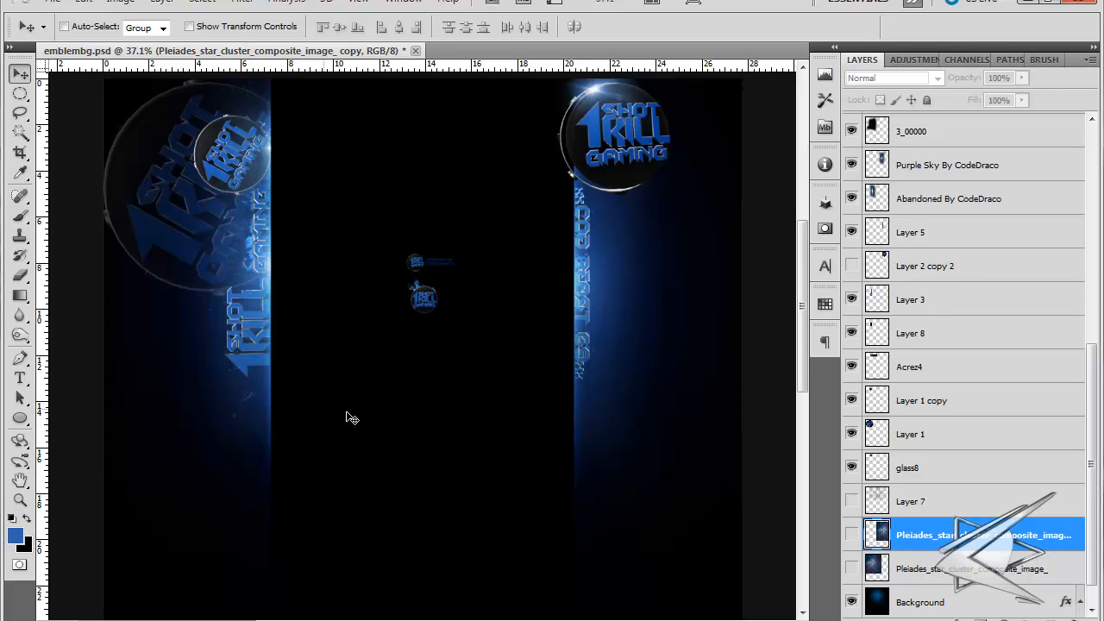
{"action": "mouse_move", "coordinate": [534, 461]}
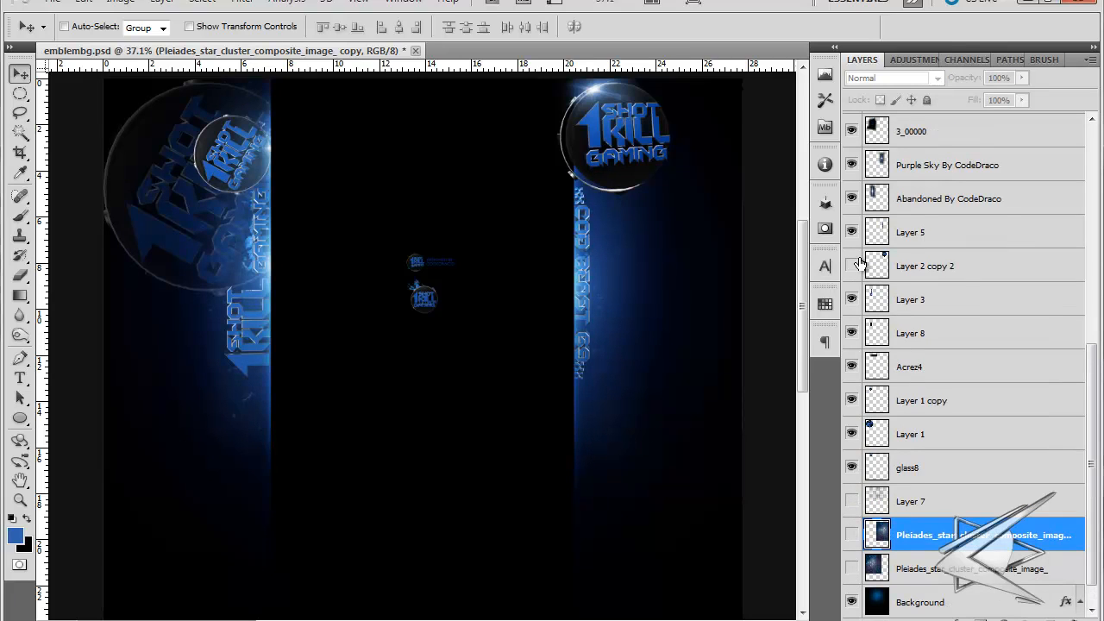
{"action": "left_click", "coordinate": [912, 500]}
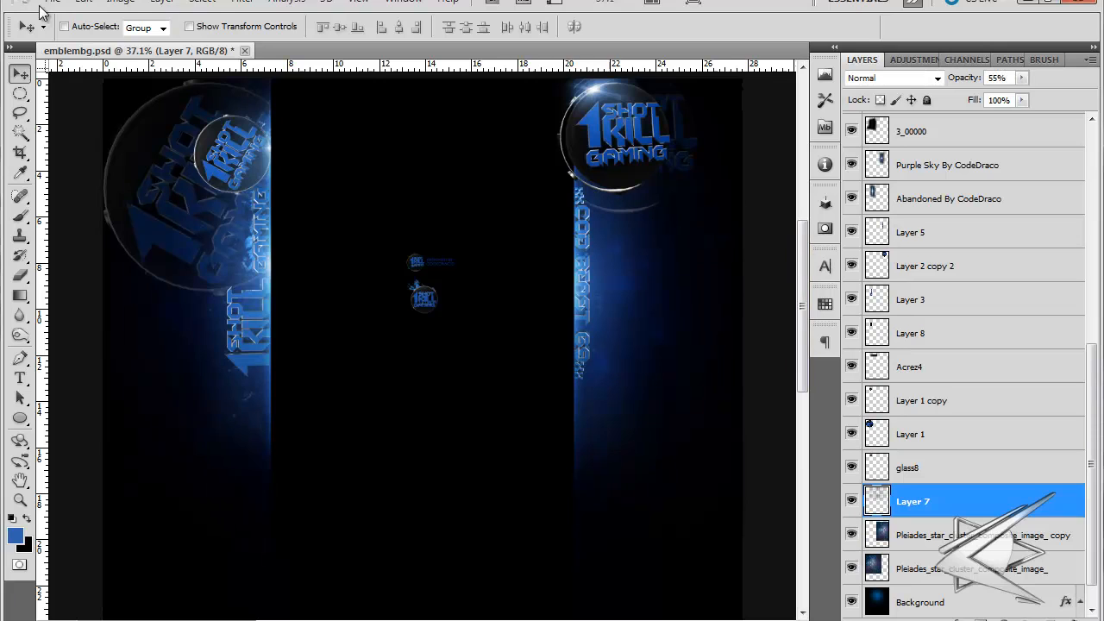
{"action": "left_click", "coordinate": [53, 3]}
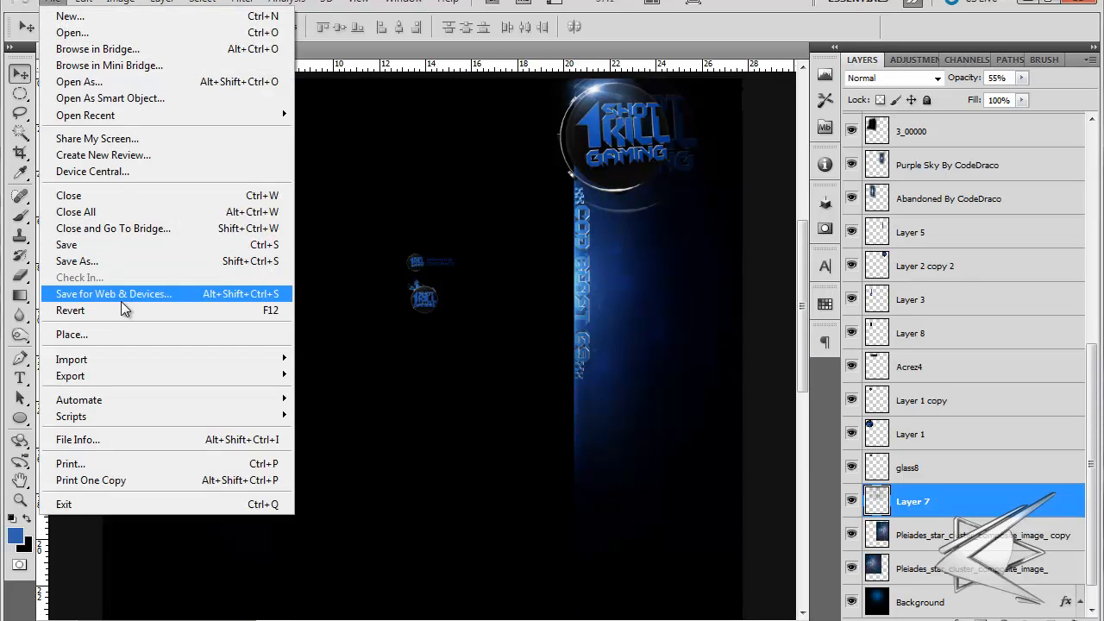
{"action": "left_click", "coordinate": [113, 293]}
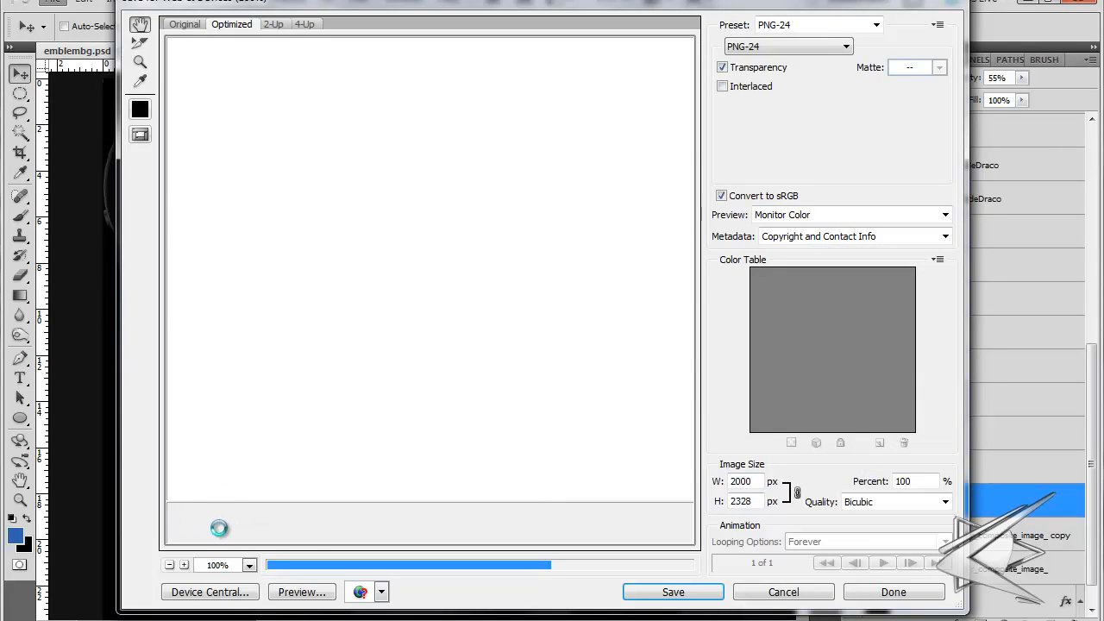
{"action": "mouse_move", "coordinate": [218, 538]}
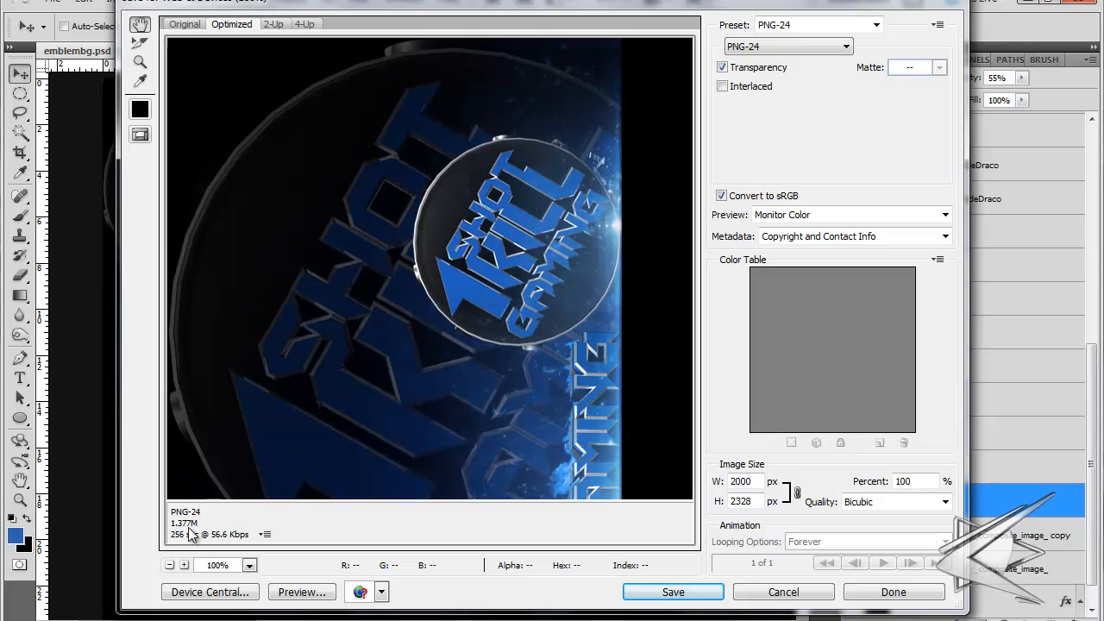
{"action": "mouse_move", "coordinate": [692, 521]}
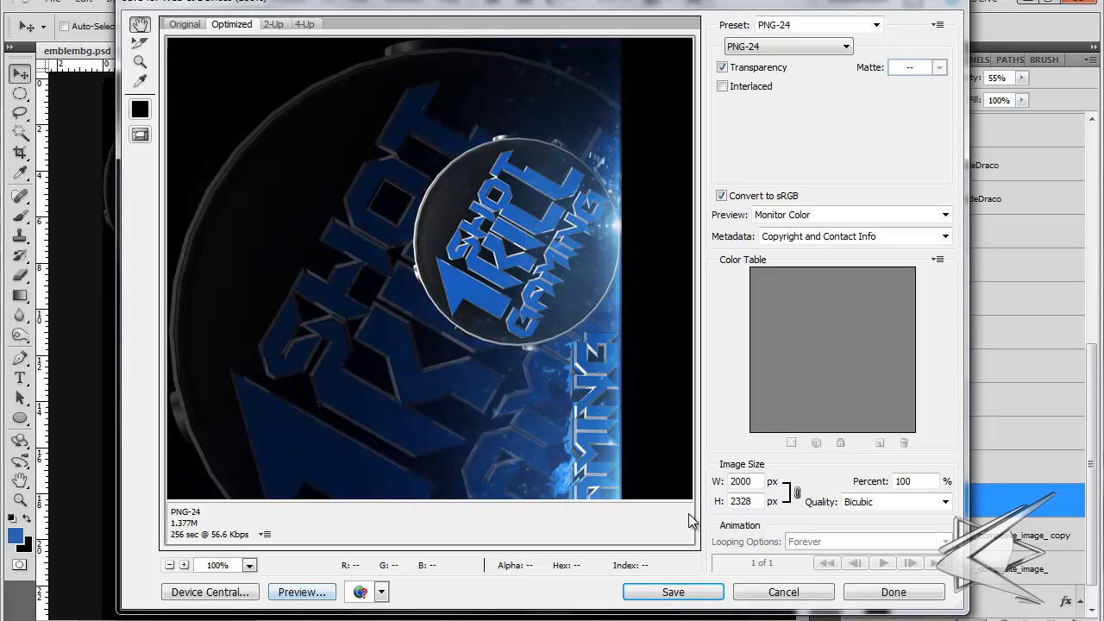
{"action": "mouse_move", "coordinate": [213, 522]}
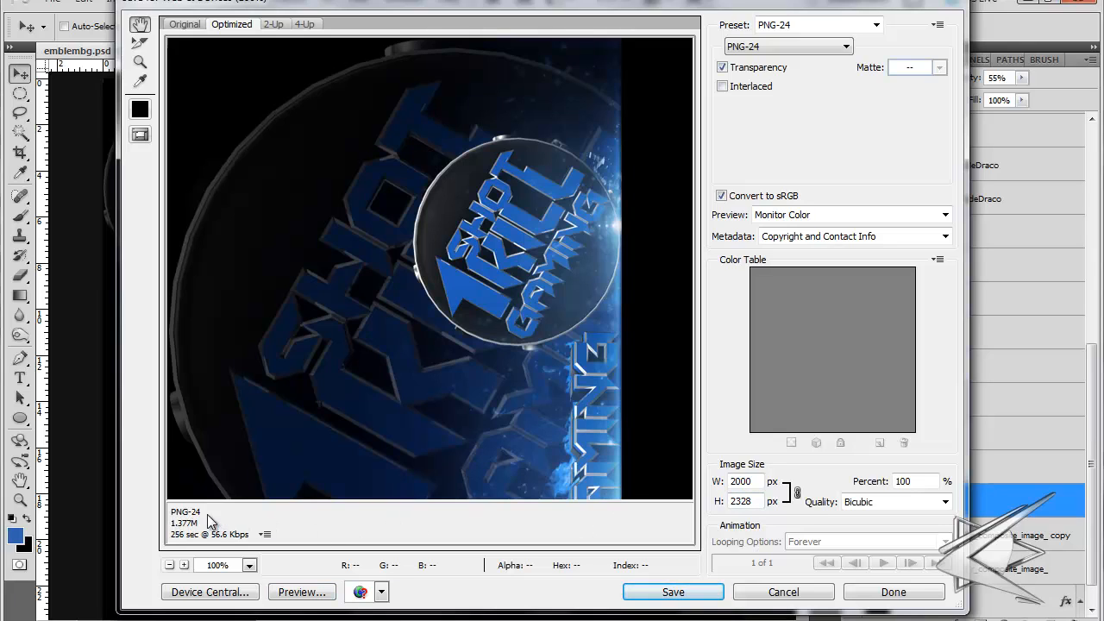
{"action": "mouse_move", "coordinate": [240, 506]}
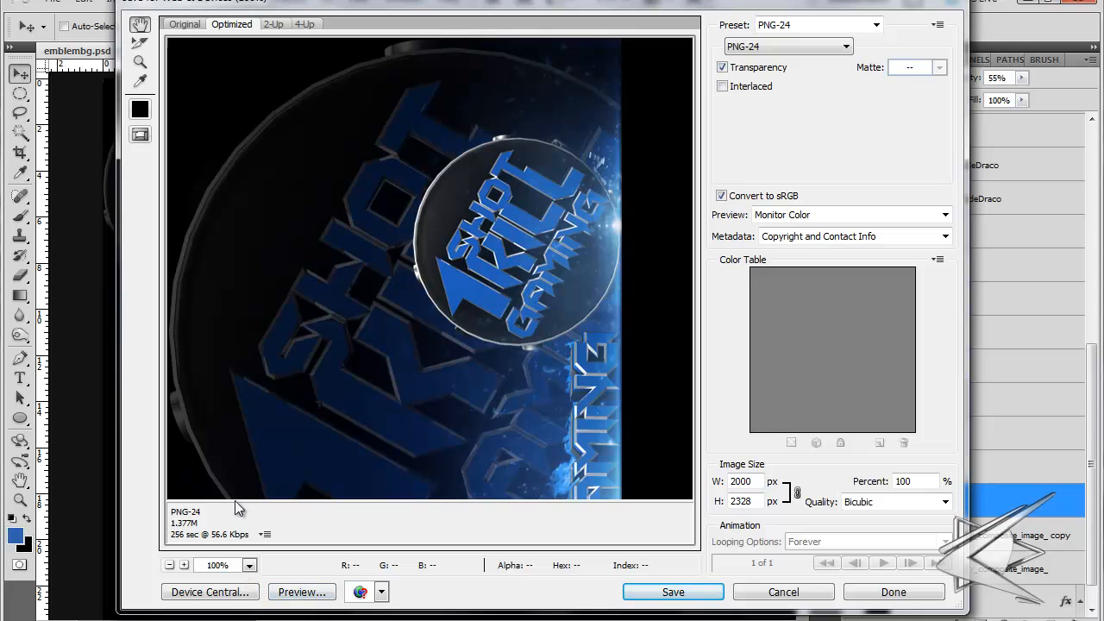
{"action": "mouse_move", "coordinate": [319, 491]}
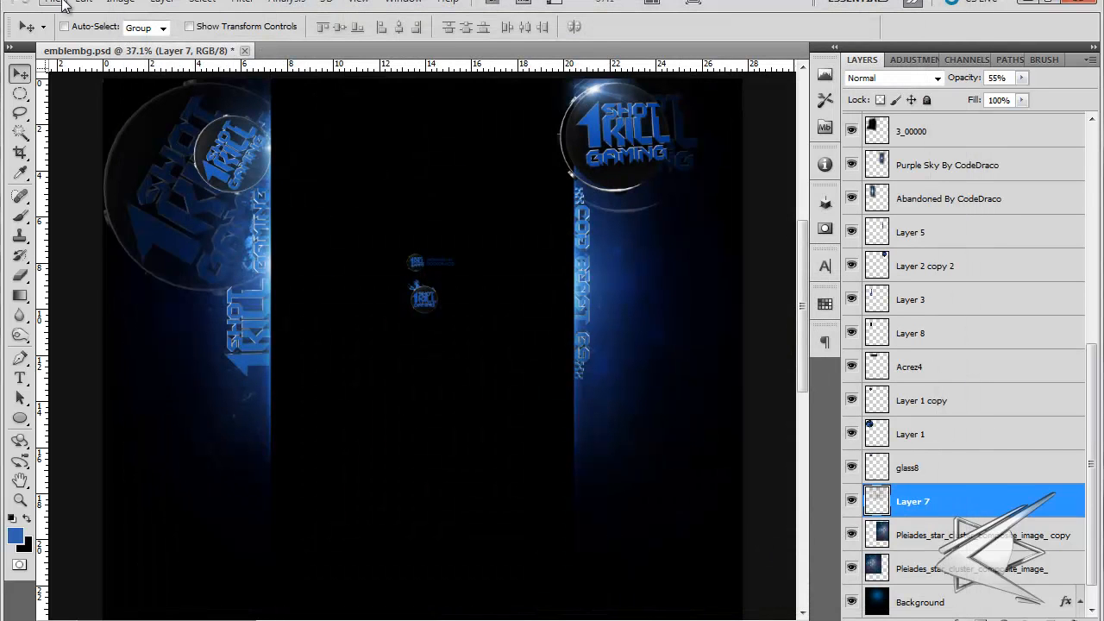
Use Save As to save emblembg as a JPEG copy in the 1shot1kill folder
{"action": "left_click", "coordinate": [51, 2]}
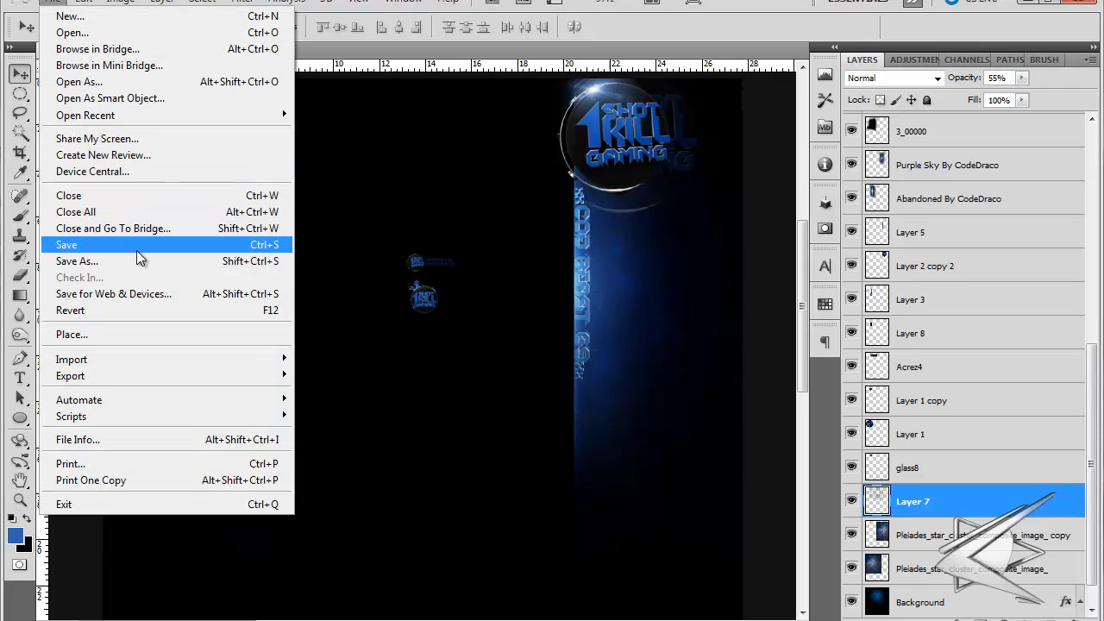
{"action": "left_click", "coordinate": [77, 260]}
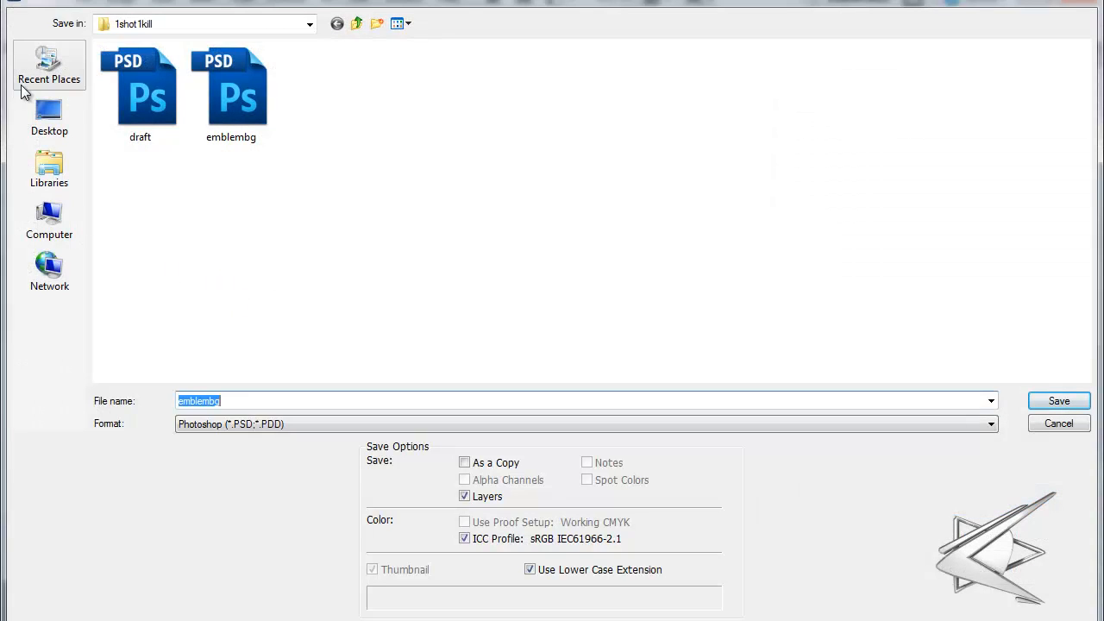
{"action": "left_click", "coordinate": [49, 117]}
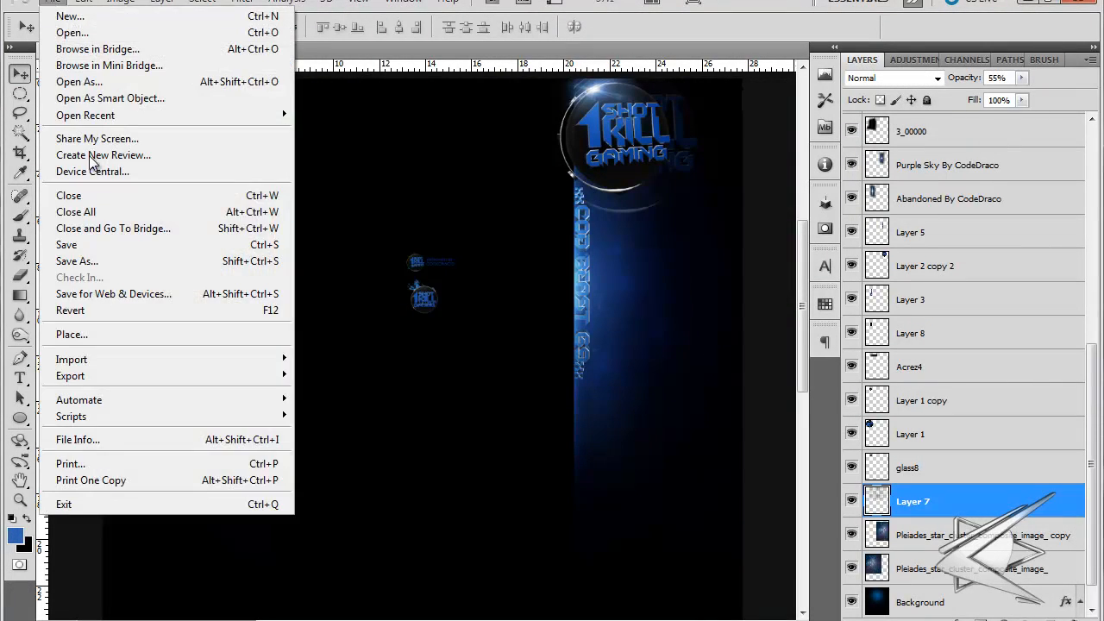
{"action": "left_click", "coordinate": [77, 261]}
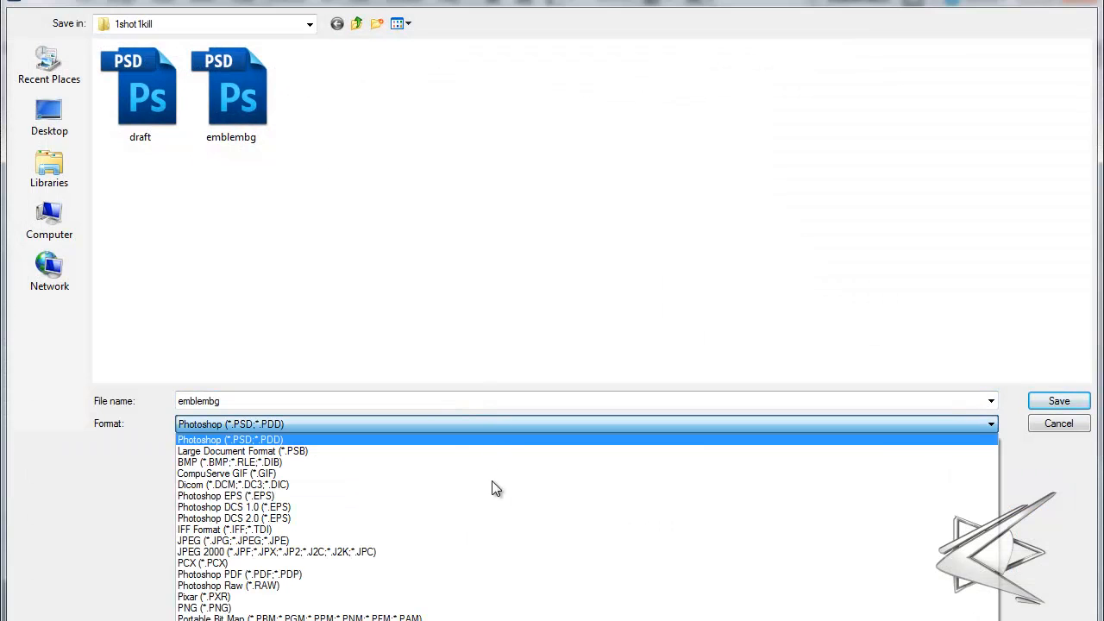
{"action": "left_click", "coordinate": [224, 529]}
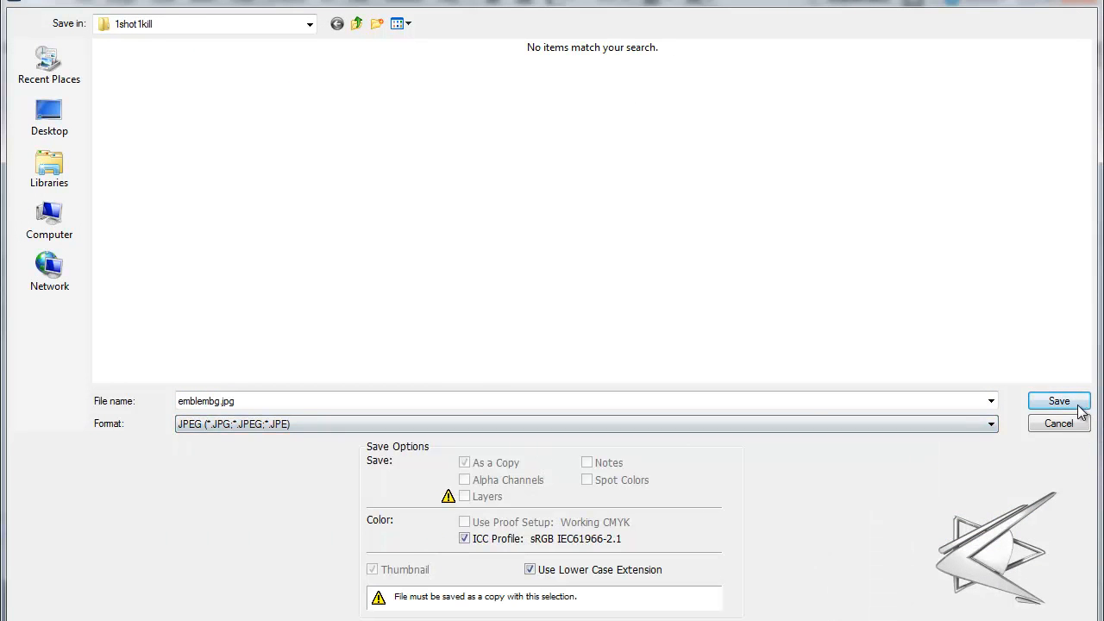
{"action": "left_click", "coordinate": [1058, 400]}
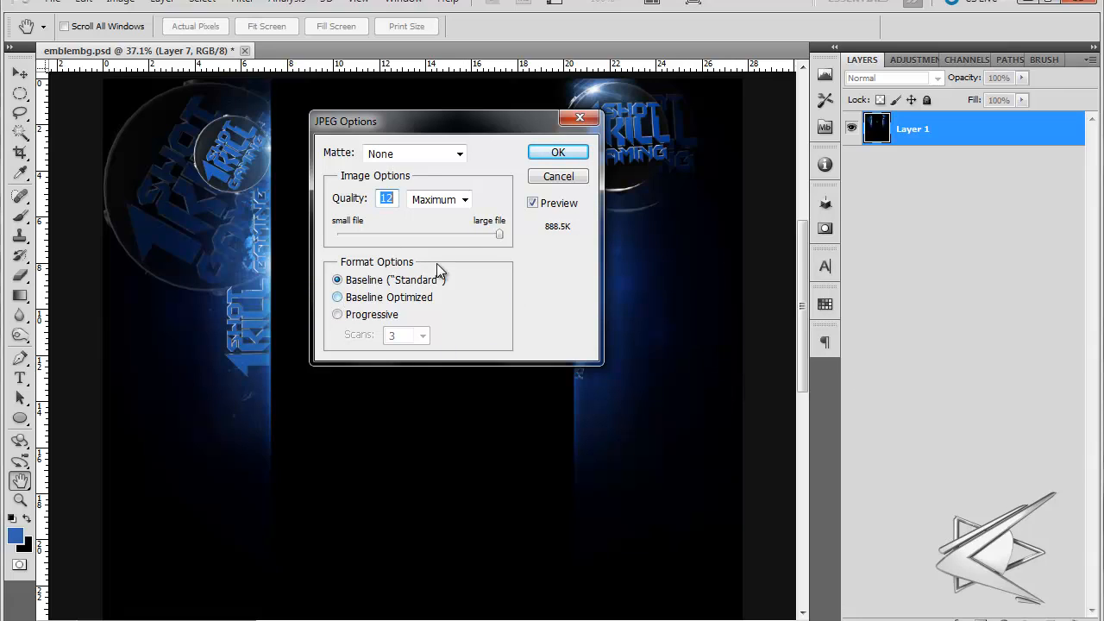
Test JPEG quality 11 then 12, try Baseline Optimized and Progressive, and confirm the options
{"action": "left_click_drag", "start_coordinate": [498, 234], "coordinate": [486, 235]}
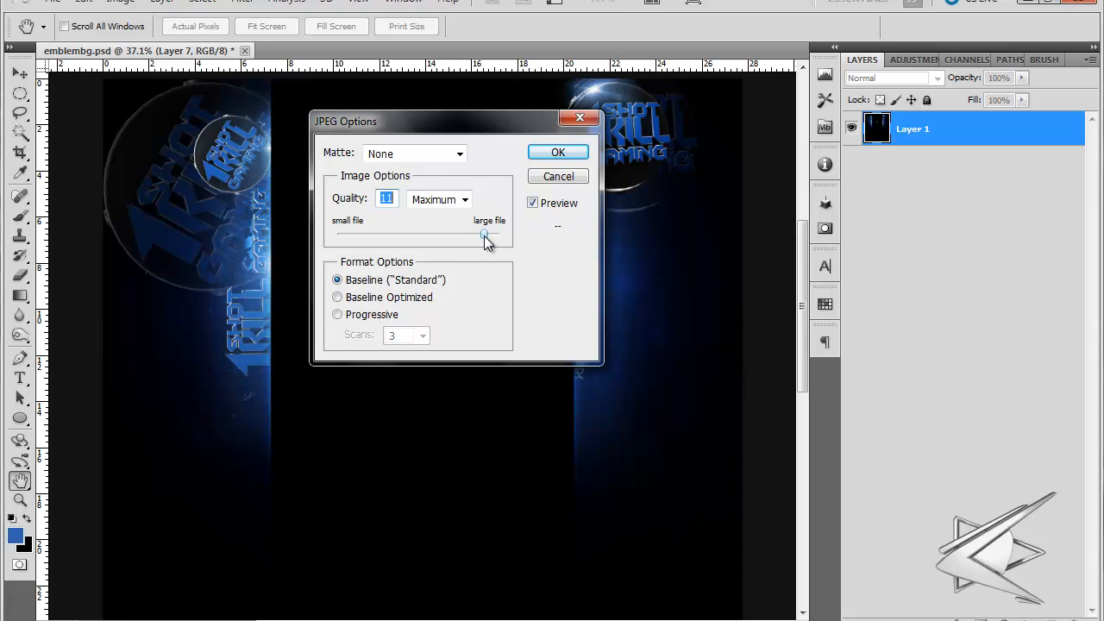
{"action": "left_click_drag", "start_coordinate": [483, 234], "coordinate": [501, 234]}
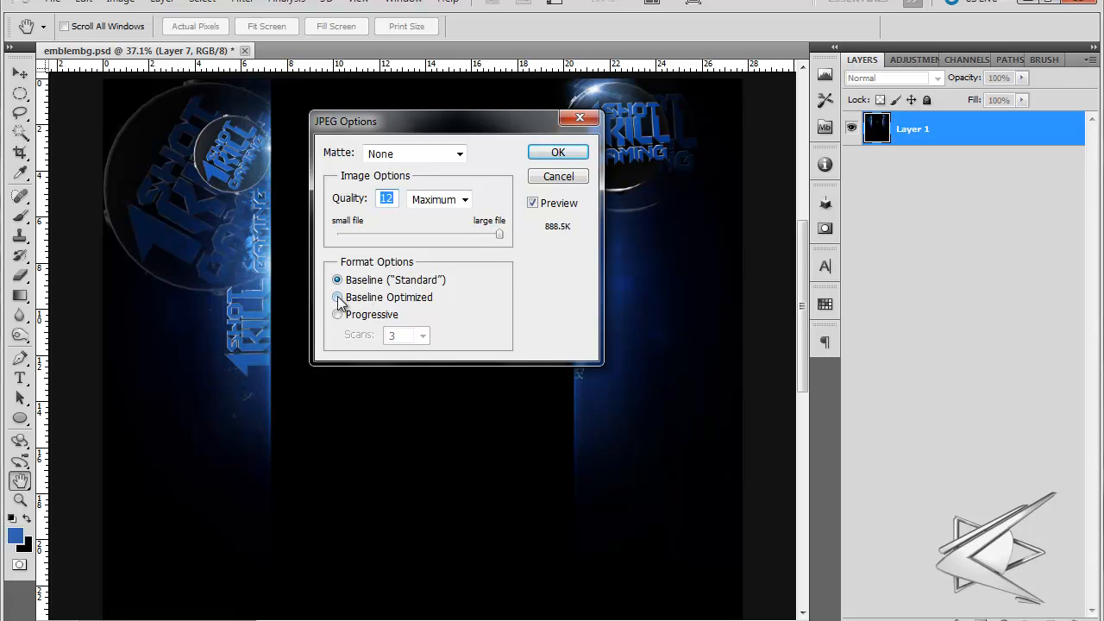
{"action": "left_click", "coordinate": [338, 314]}
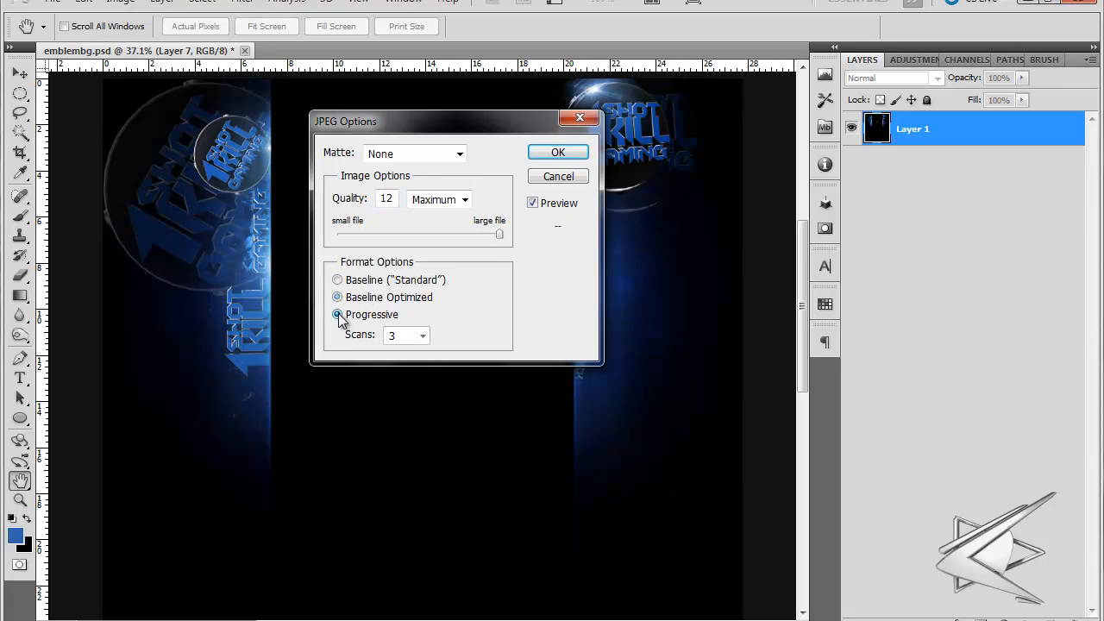
{"action": "left_click", "coordinate": [337, 279]}
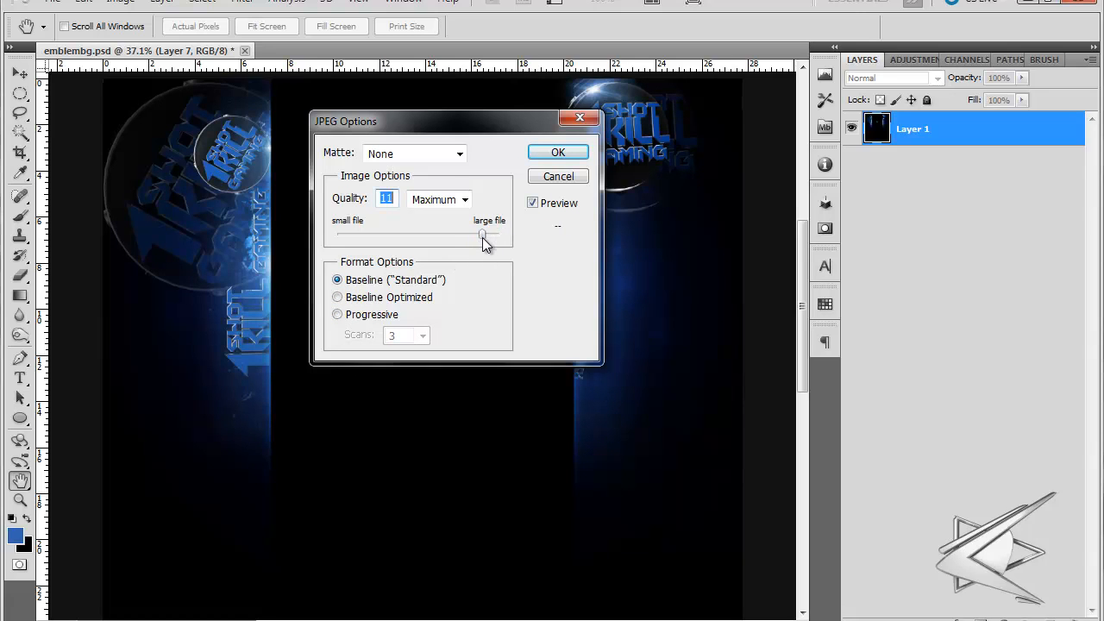
{"action": "left_click", "coordinate": [557, 152]}
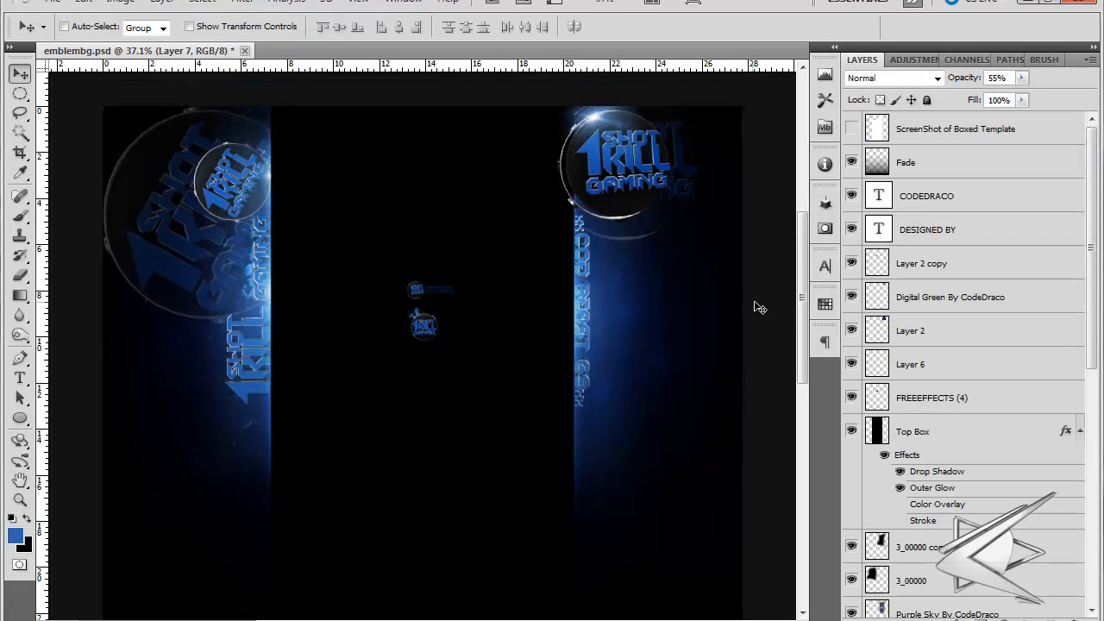
Scroll down the Layers panel and reopen the File menu
{"action": "scroll", "scroll_direction": "down", "scroll_amount": 3}
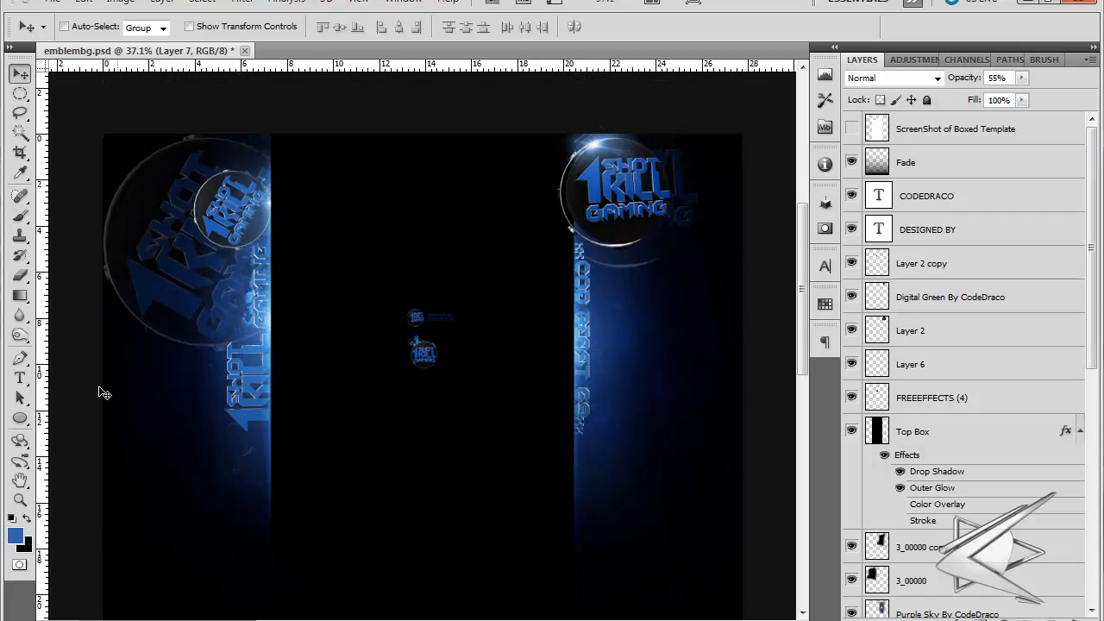
{"action": "left_click", "coordinate": [55, 2]}
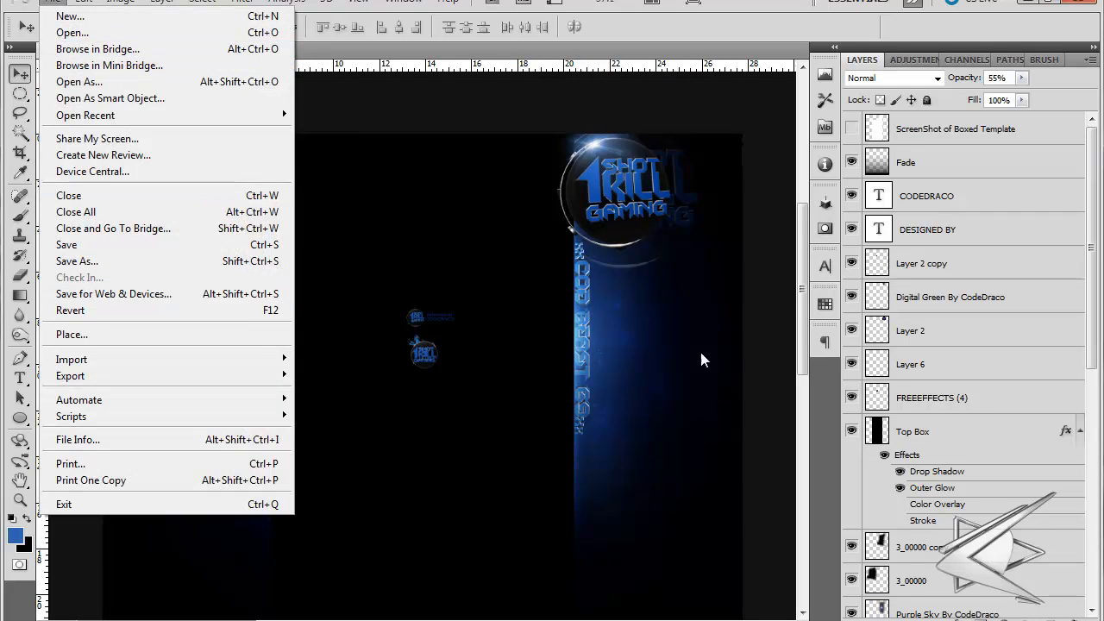